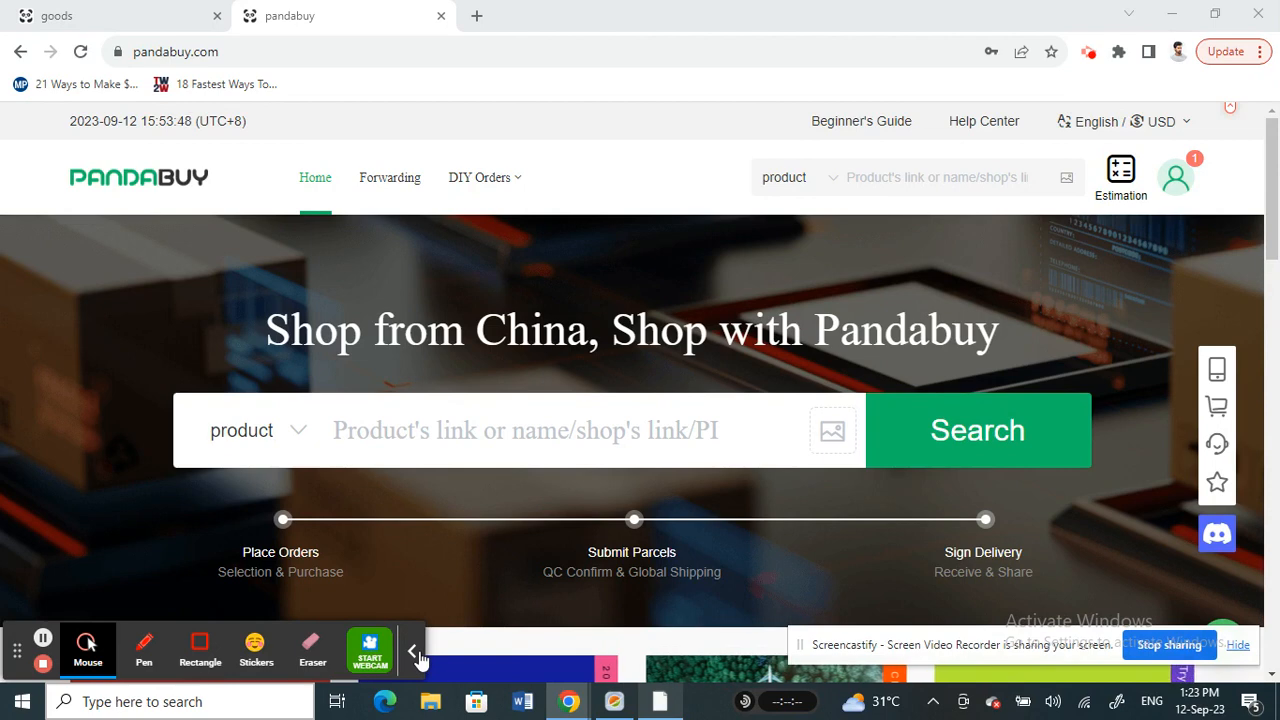
mouse_move(470, 248)
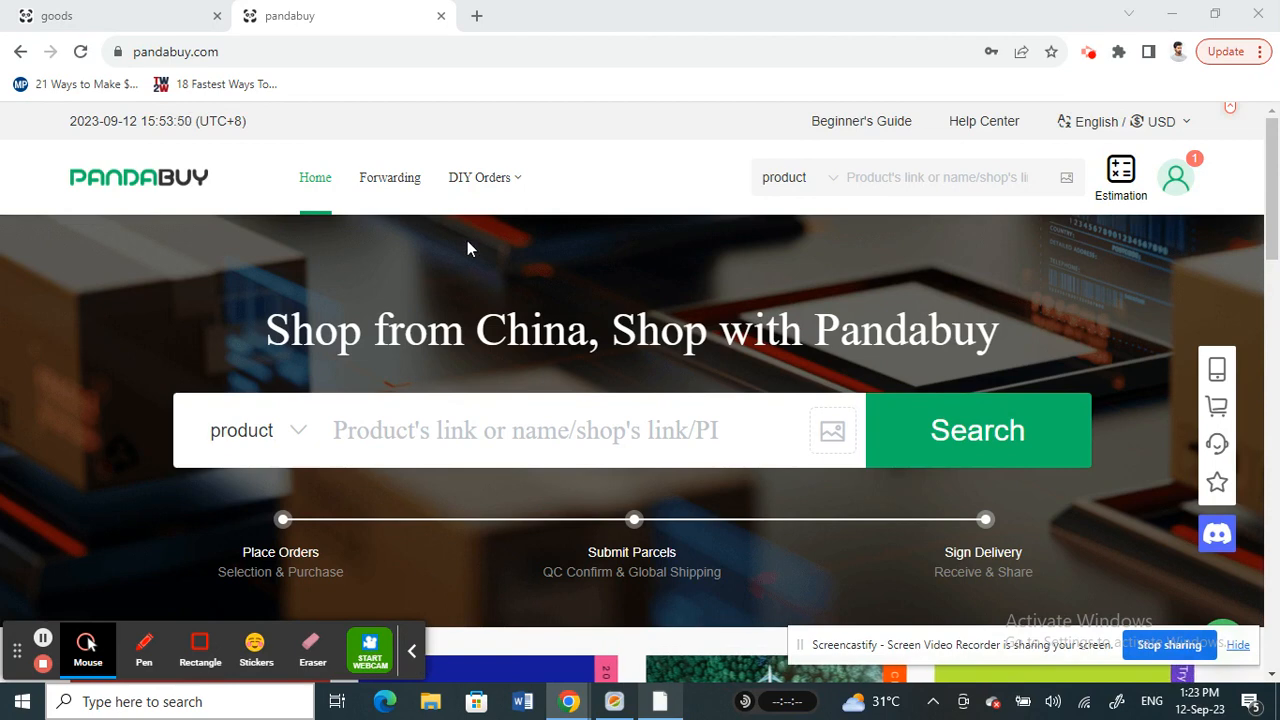
mouse_move(310, 277)
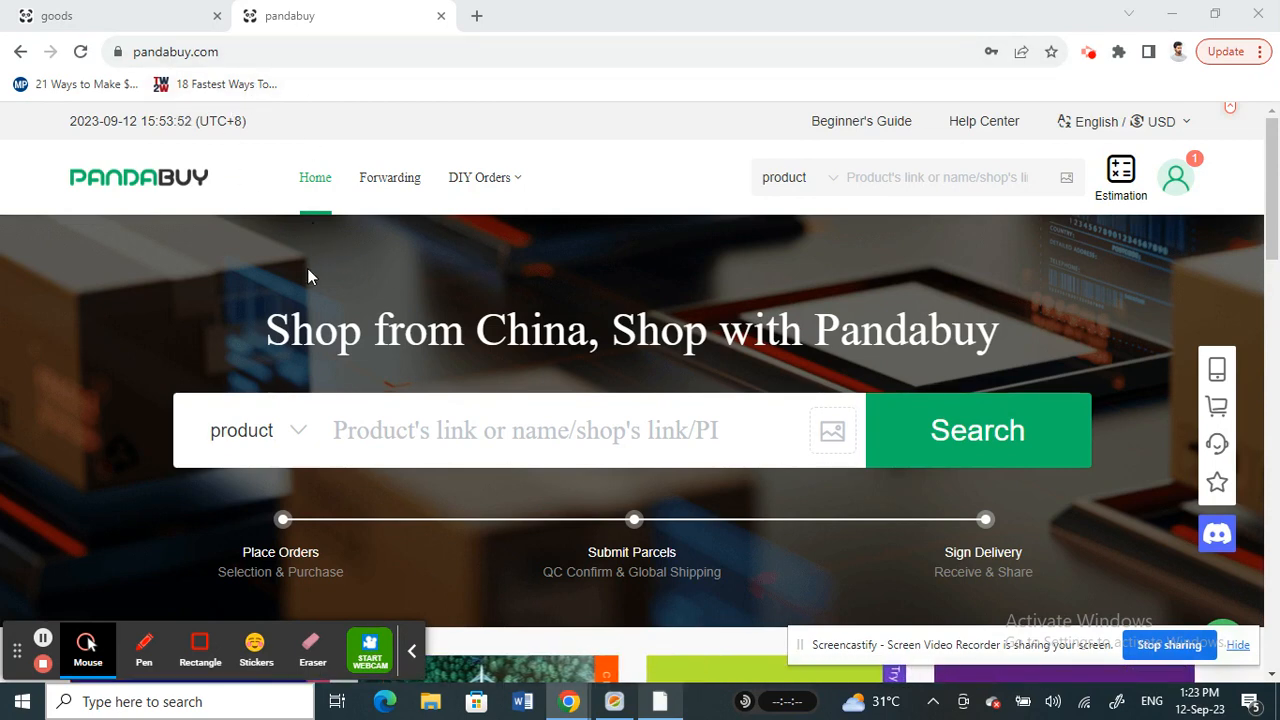
Go to Warehouse via the account avatar menu and confirm the shipping-country Friendly Tips notice.
scroll(down, 3)
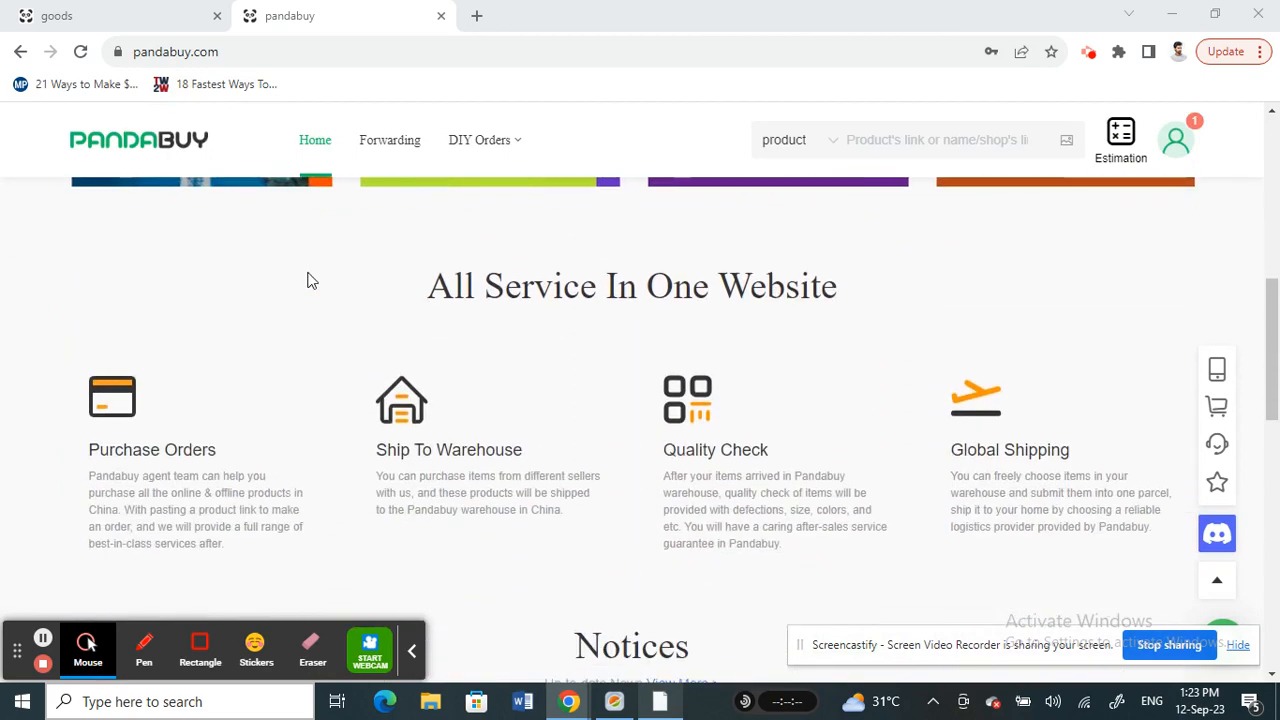
scroll(up, 3)
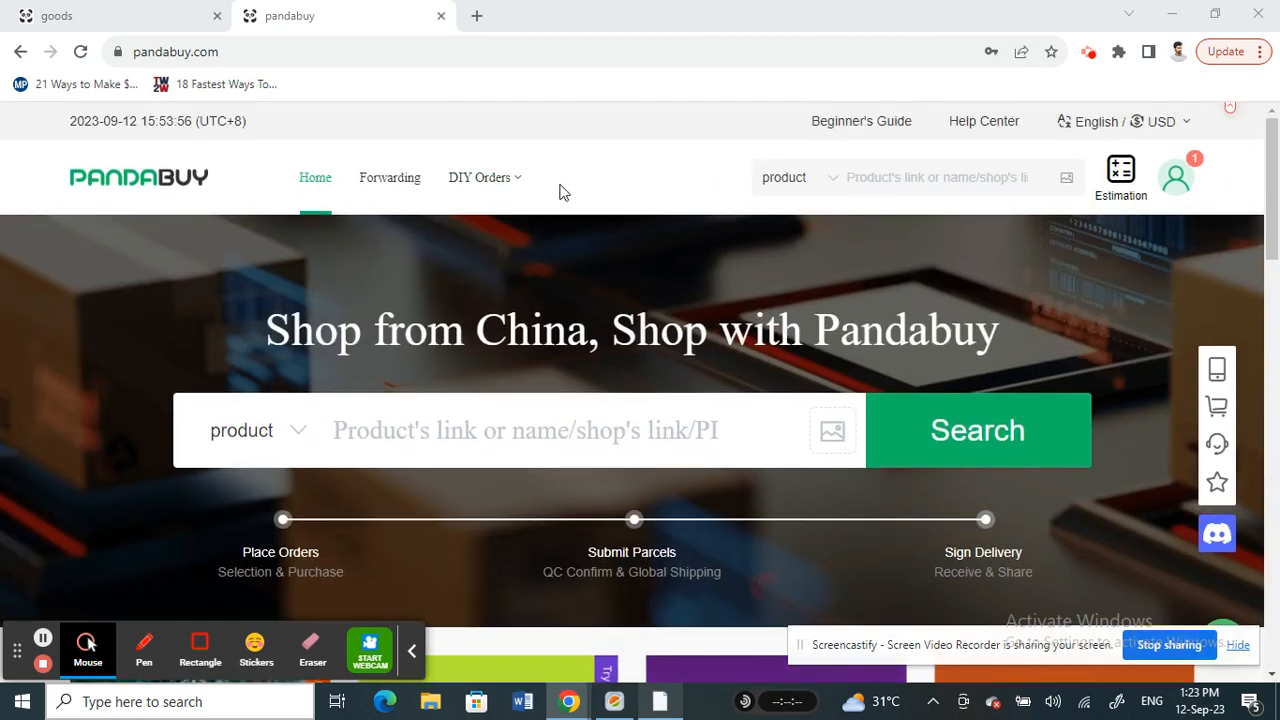
mouse_move(963, 208)
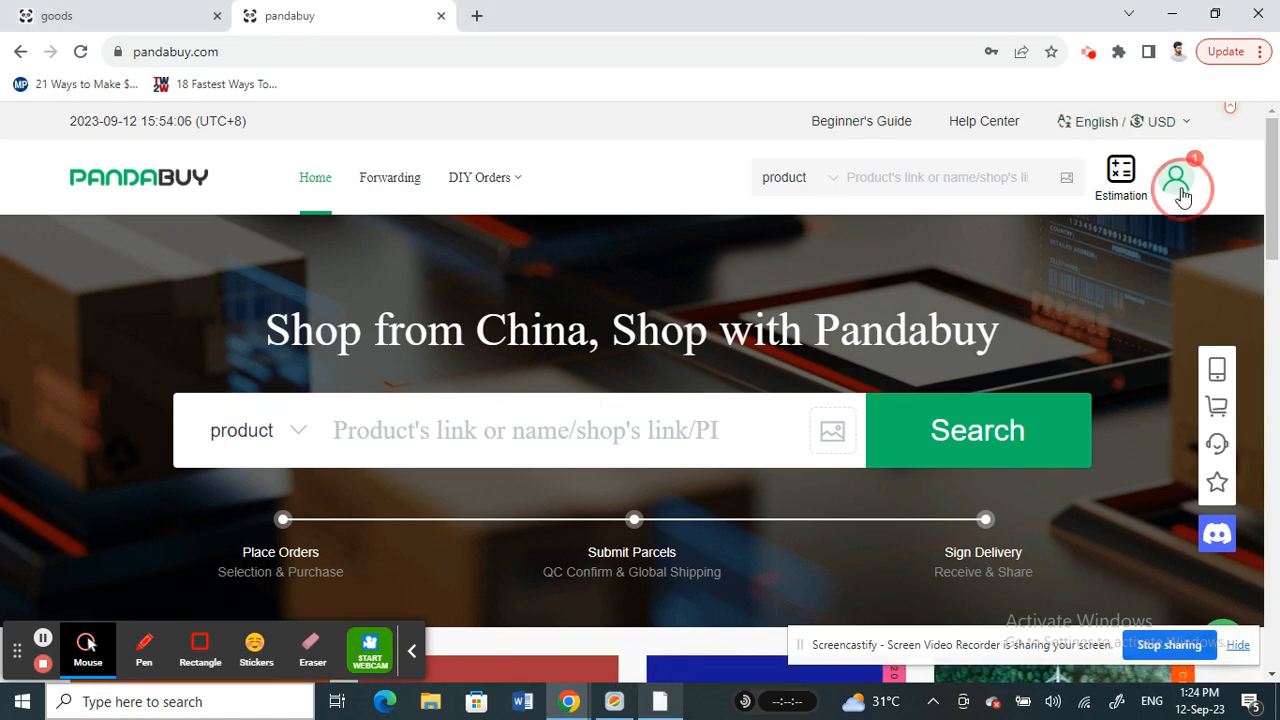
click(1177, 177)
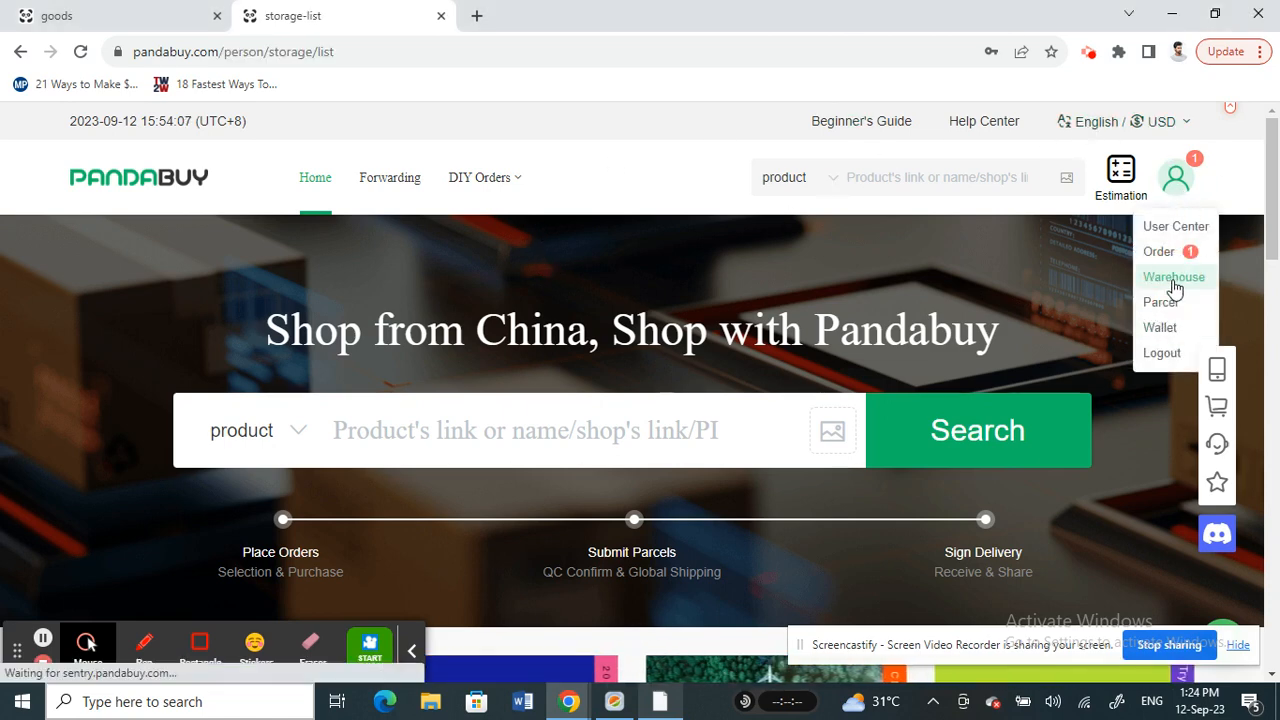
click(1174, 277)
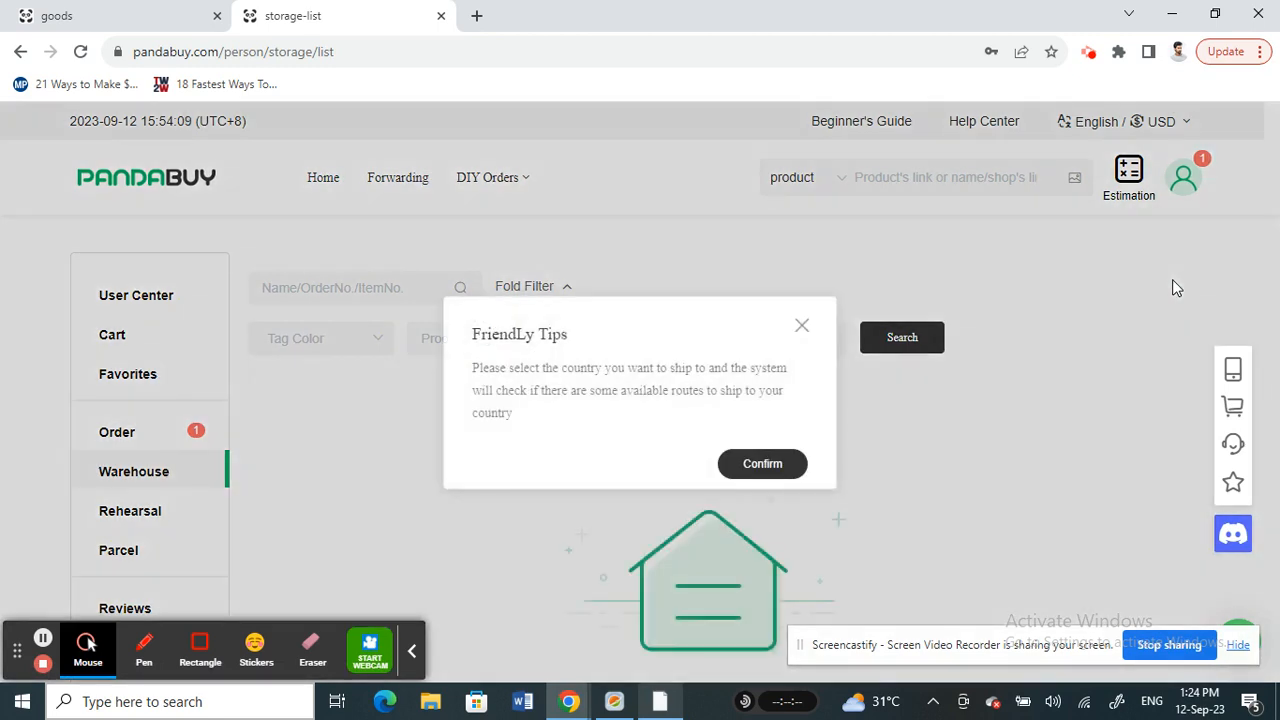
mouse_move(862, 530)
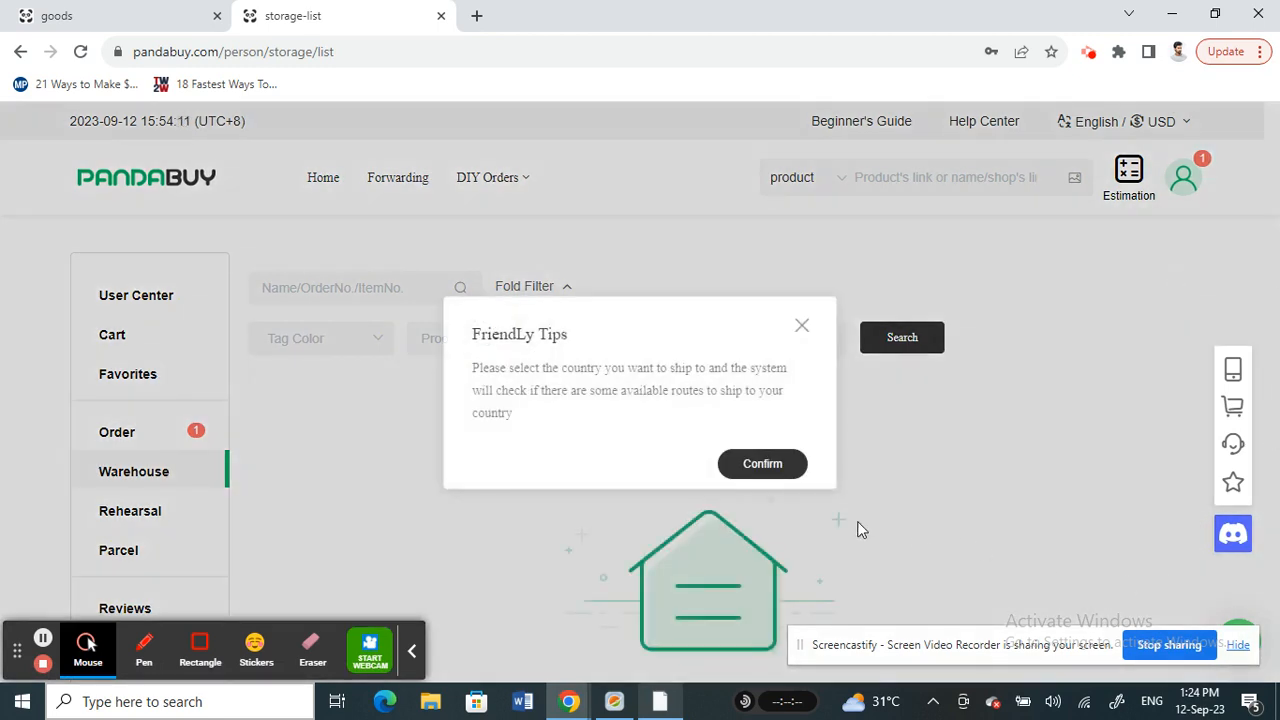
click(762, 463)
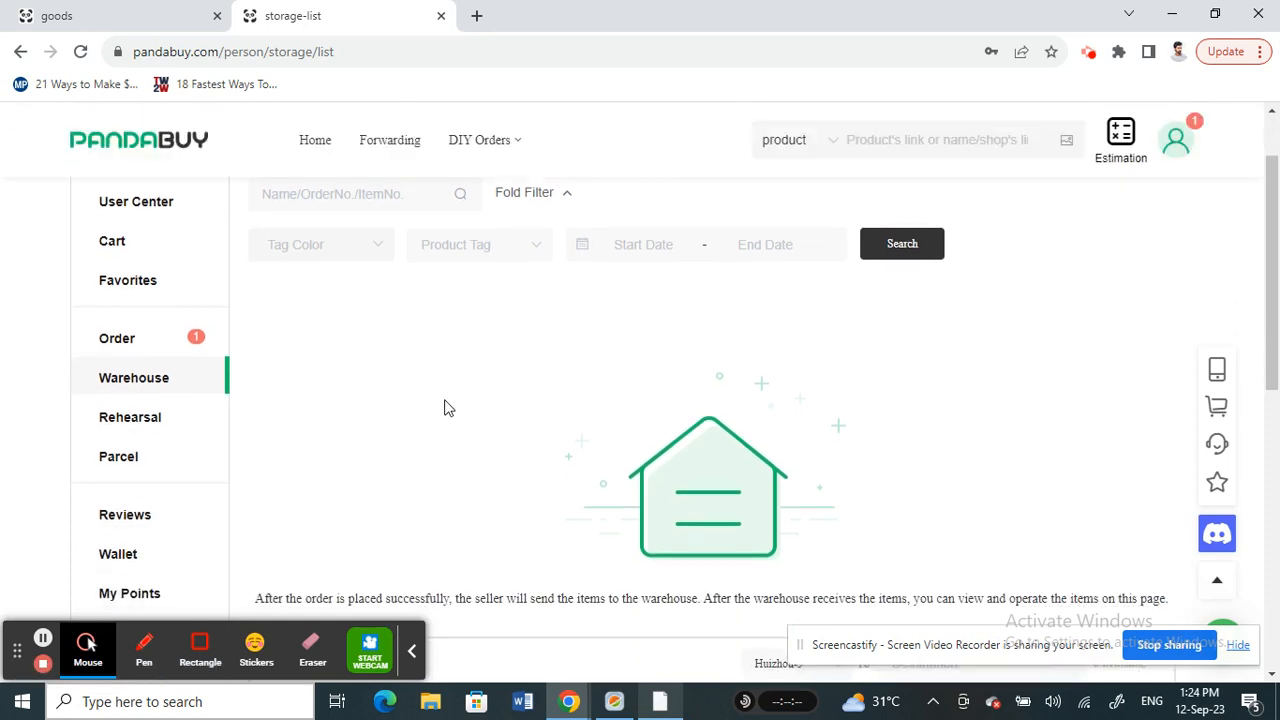
scroll(up, 3)
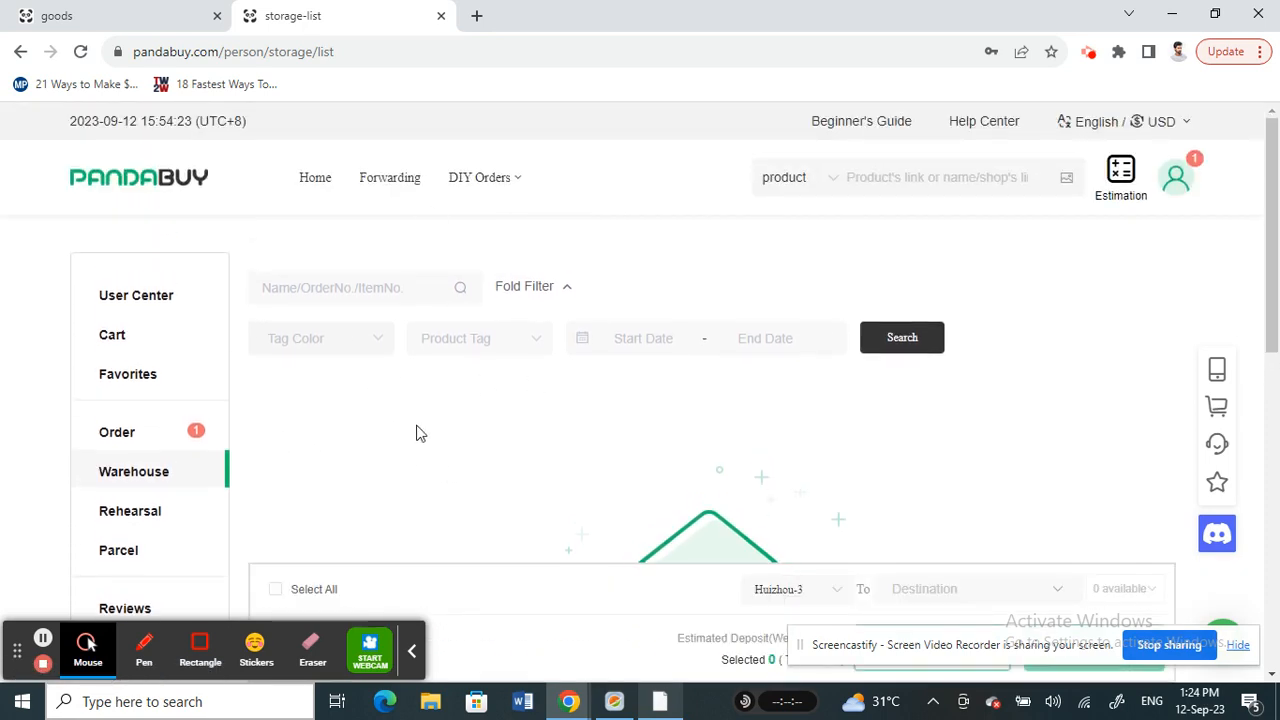
scroll(down, 3)
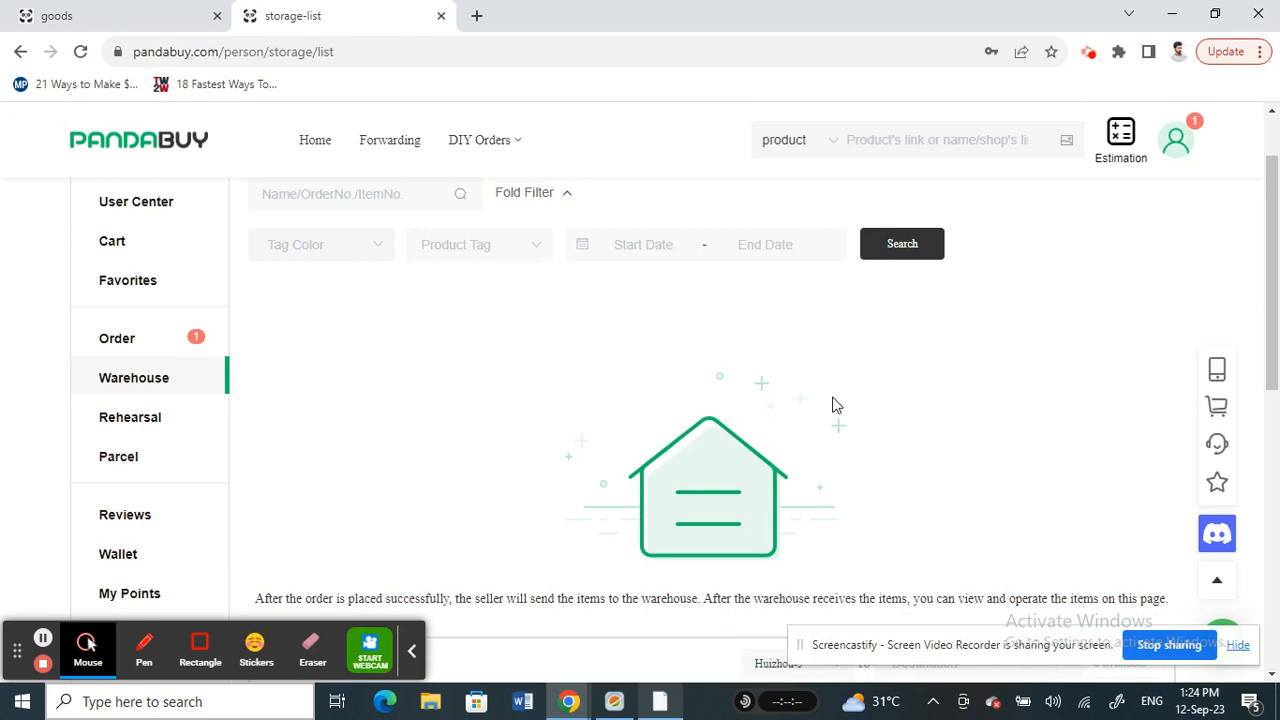
mouse_move(945, 655)
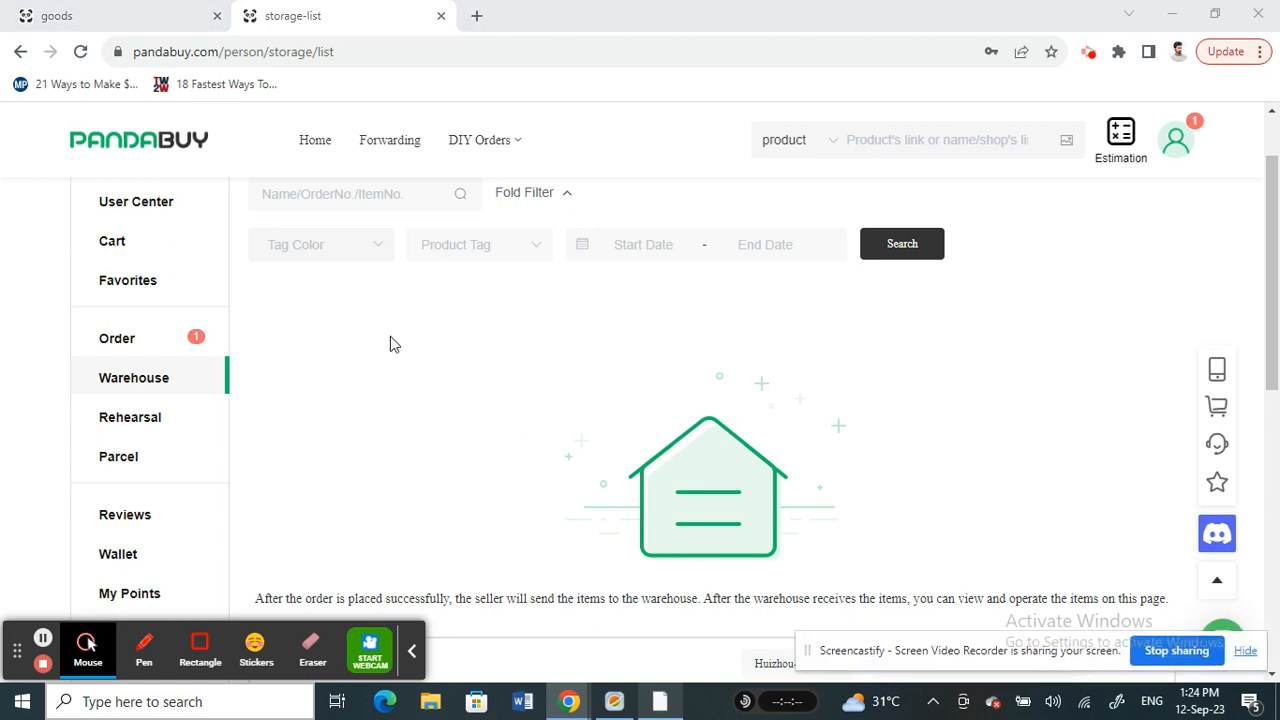
mouse_move(1026, 405)
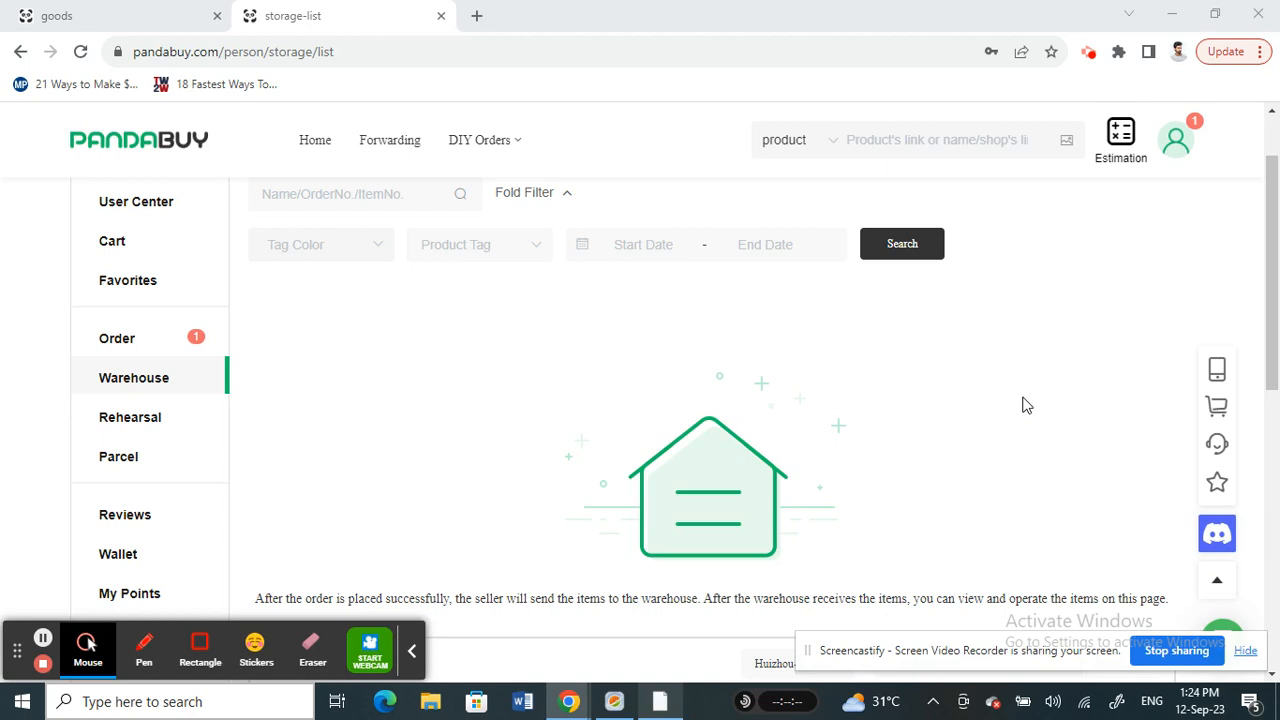
mouse_move(733, 399)
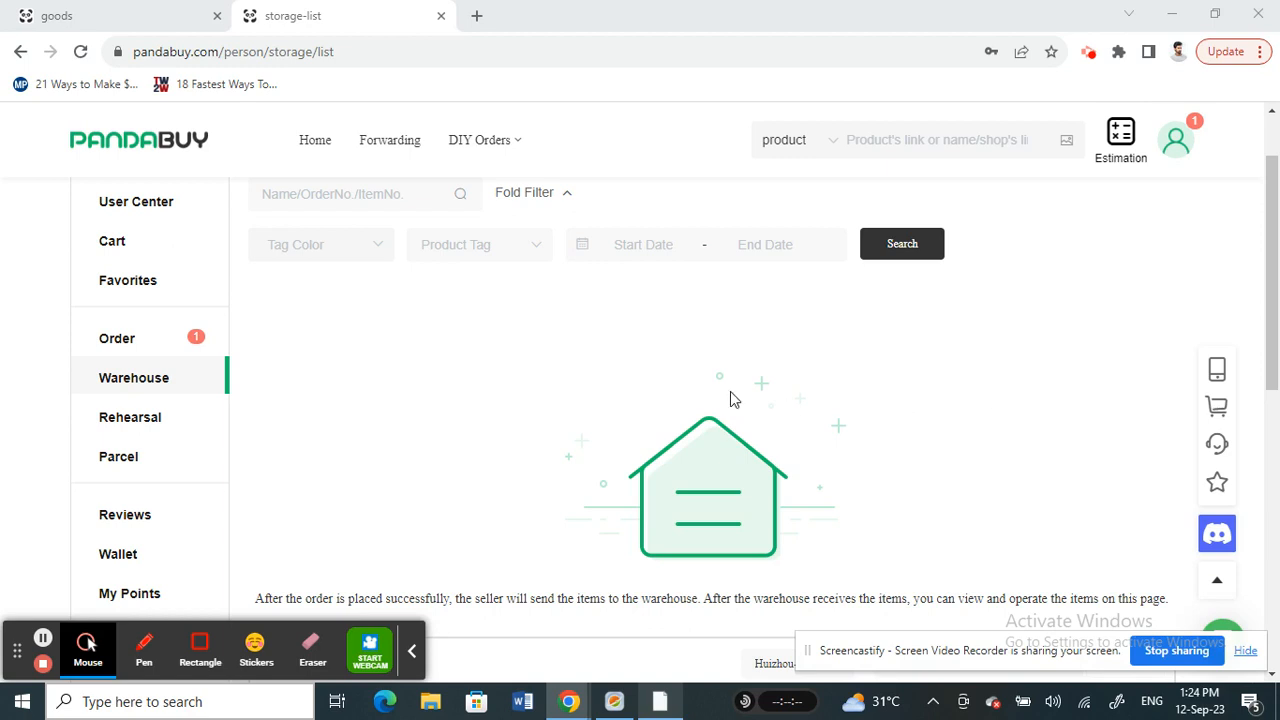
mouse_move(1056, 377)
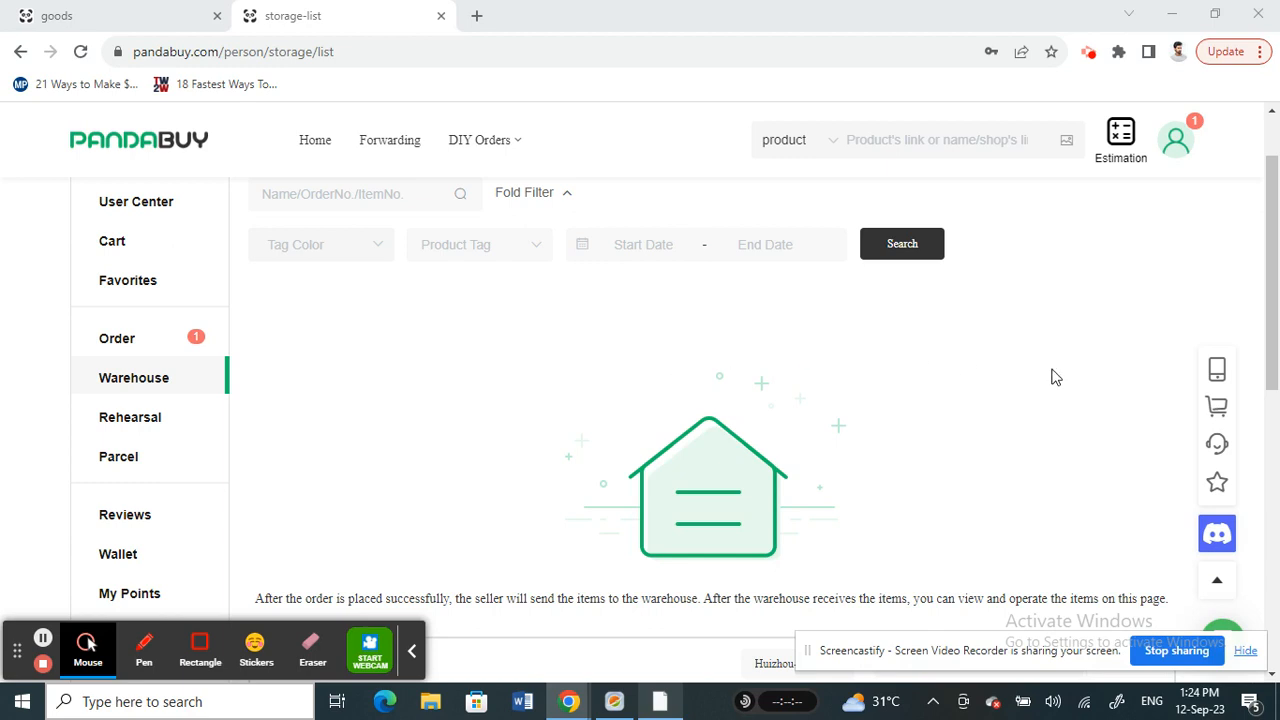
mouse_move(1136, 384)
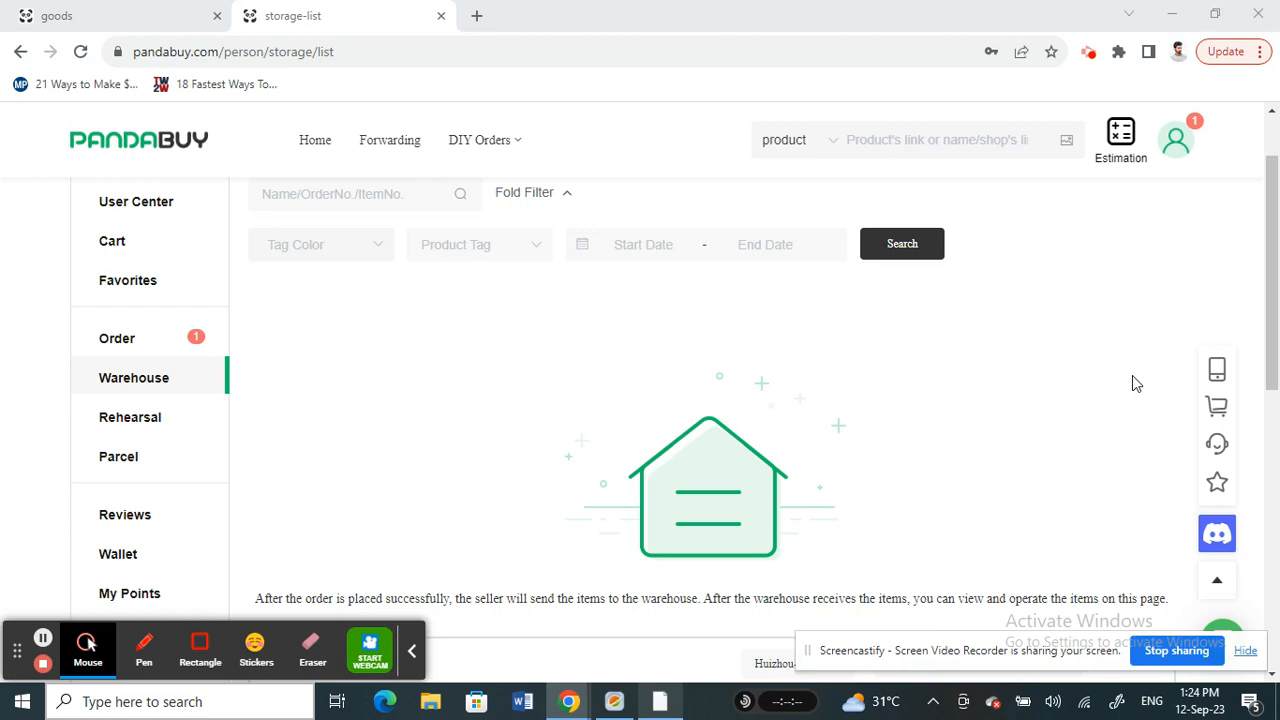
scroll(down, 3)
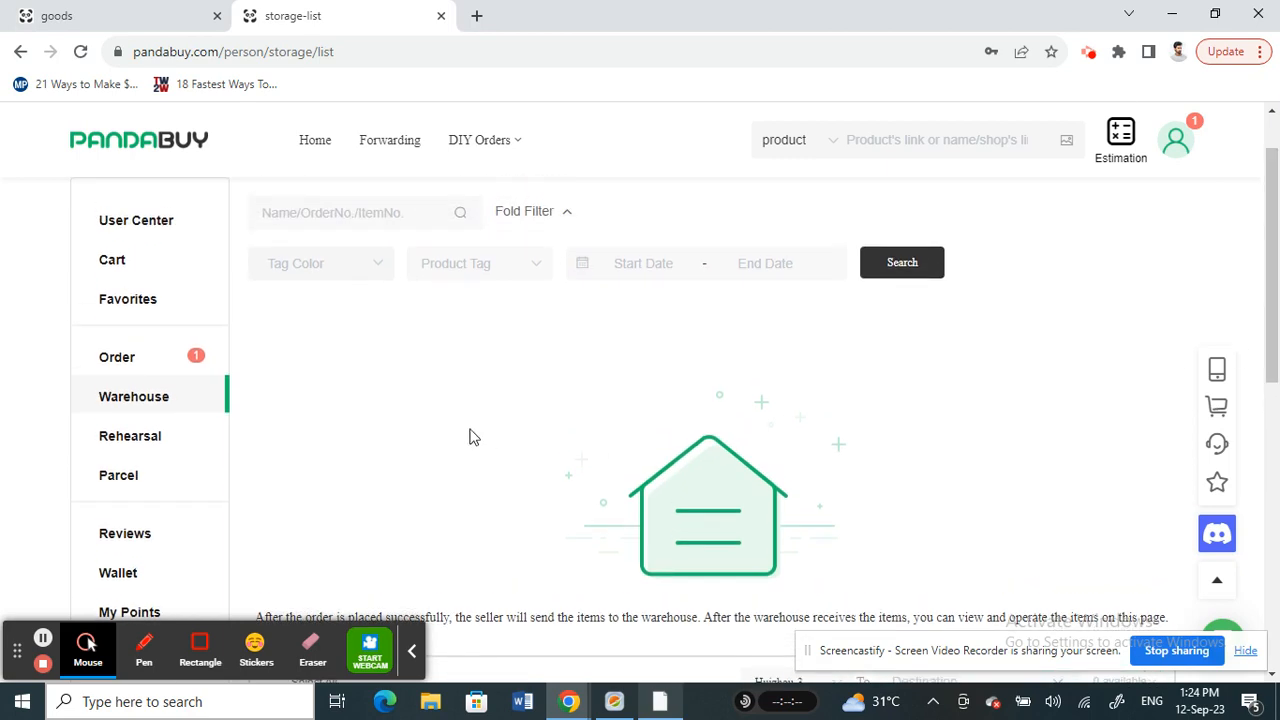
mouse_move(418, 380)
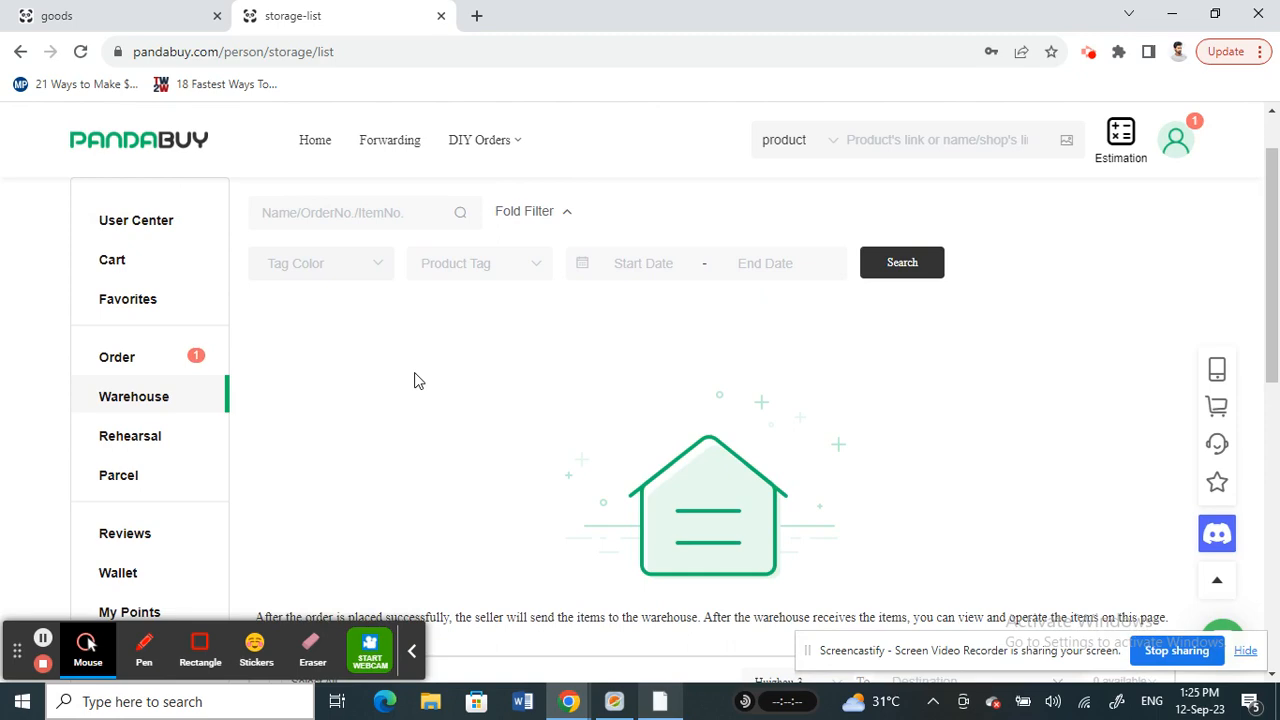
scroll(down, 3)
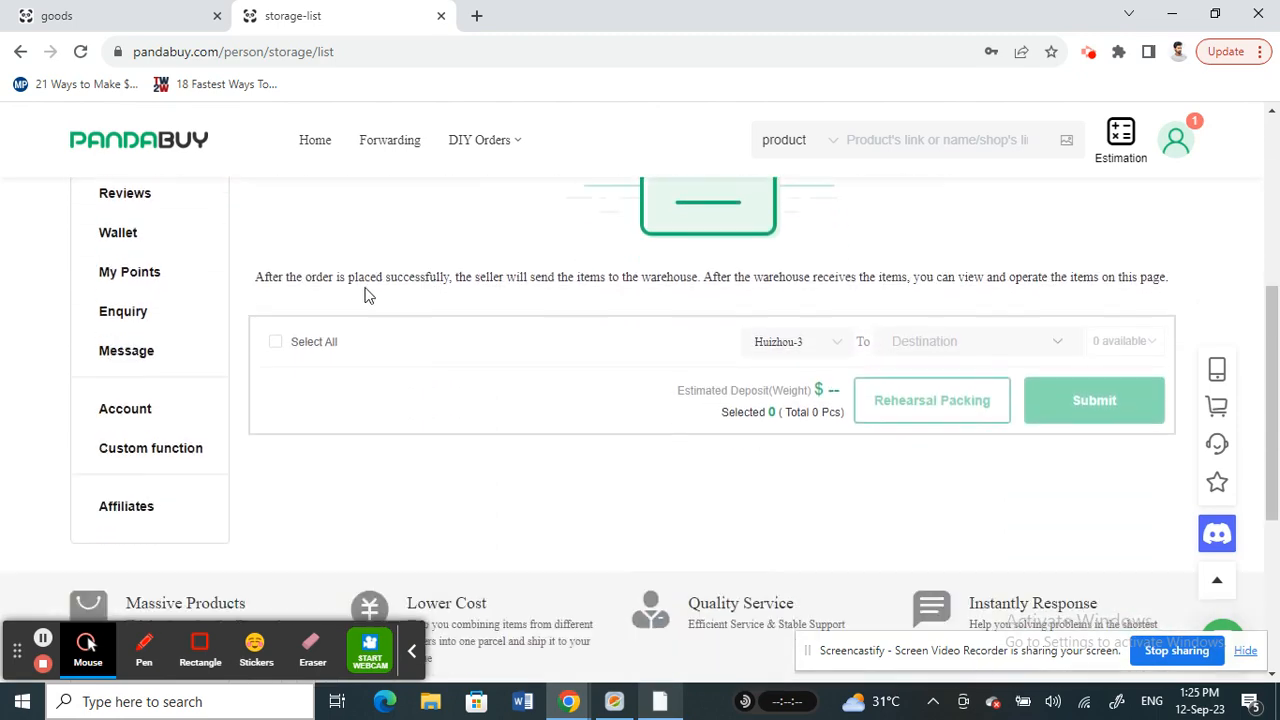
scroll(up, 3)
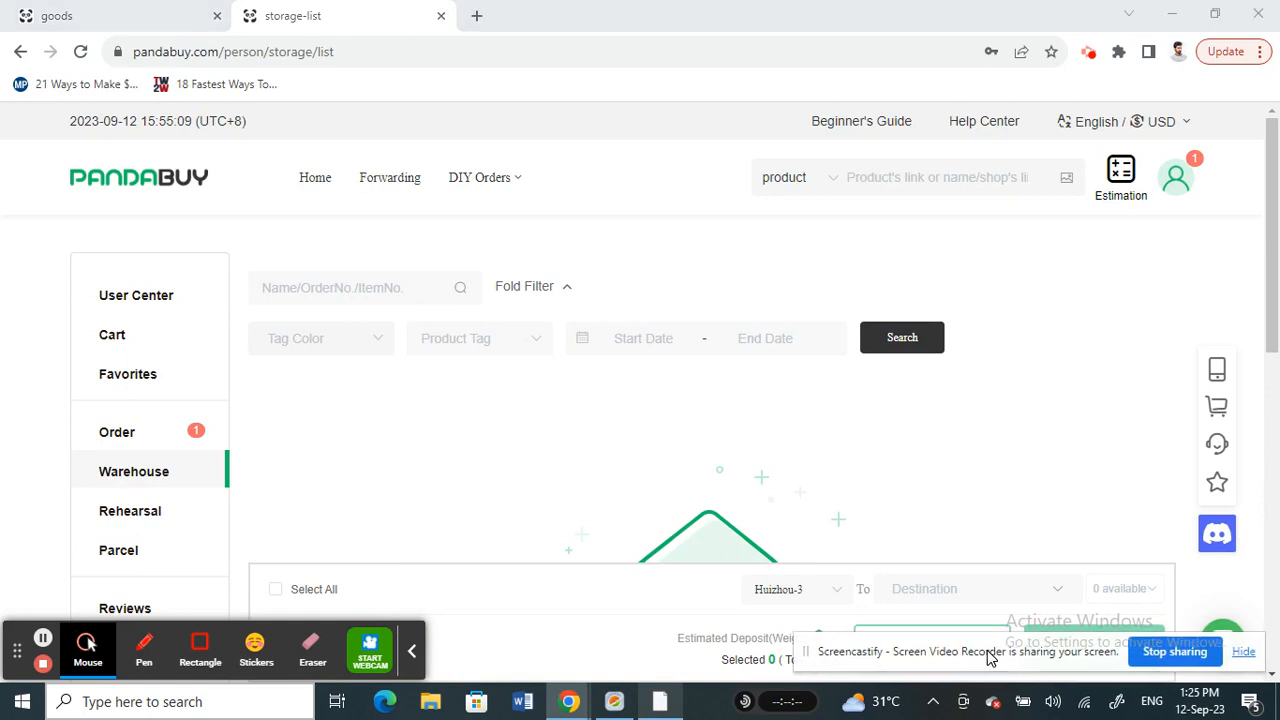
mouse_move(295, 505)
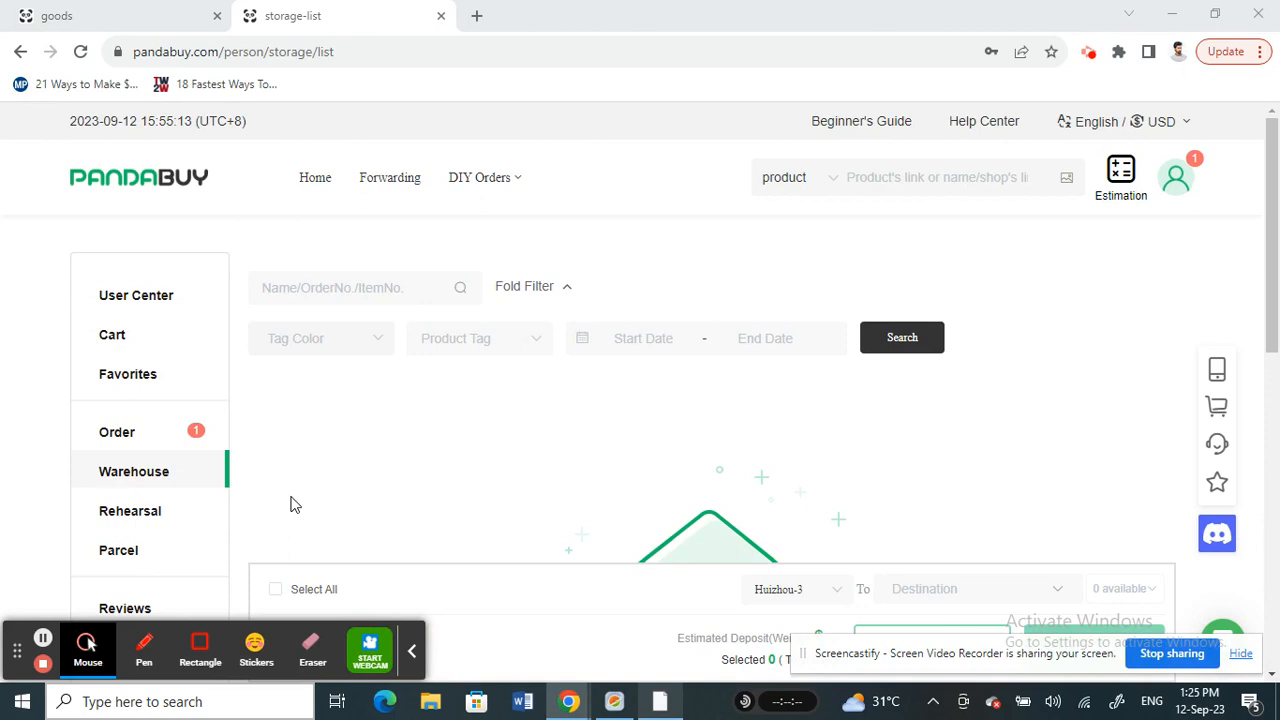
mouse_move(42, 663)
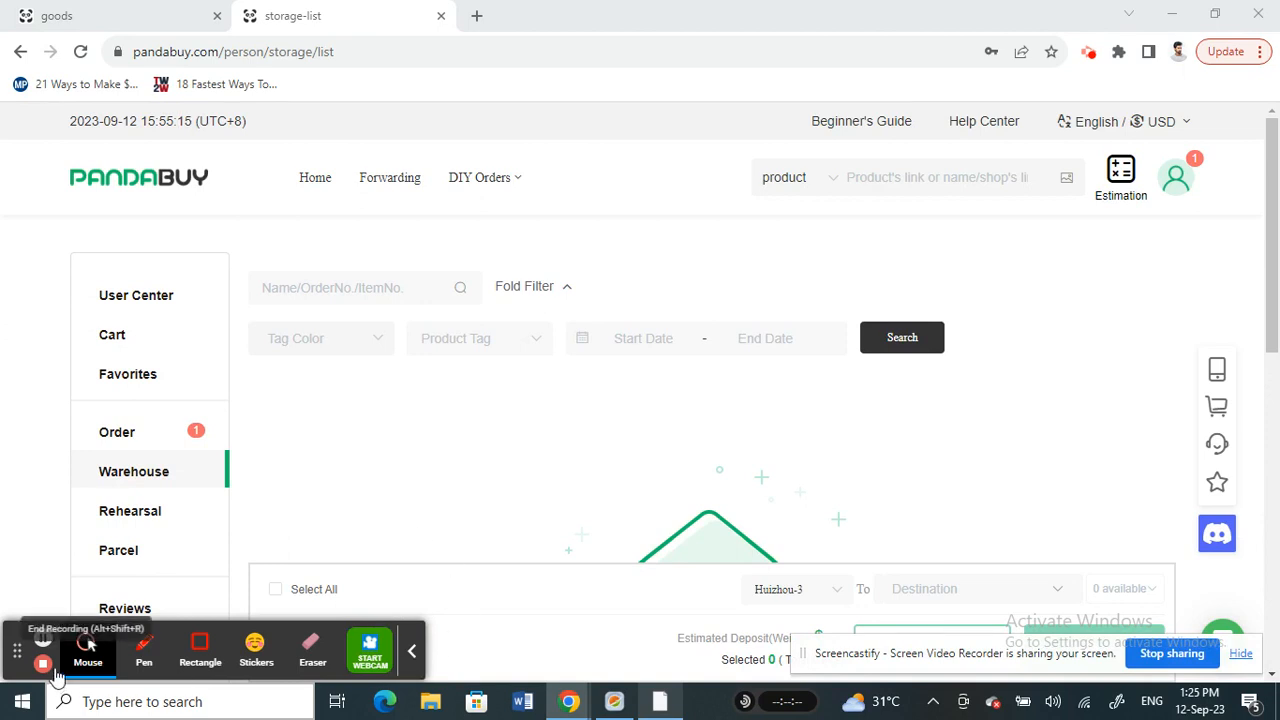
scroll(down, 3)
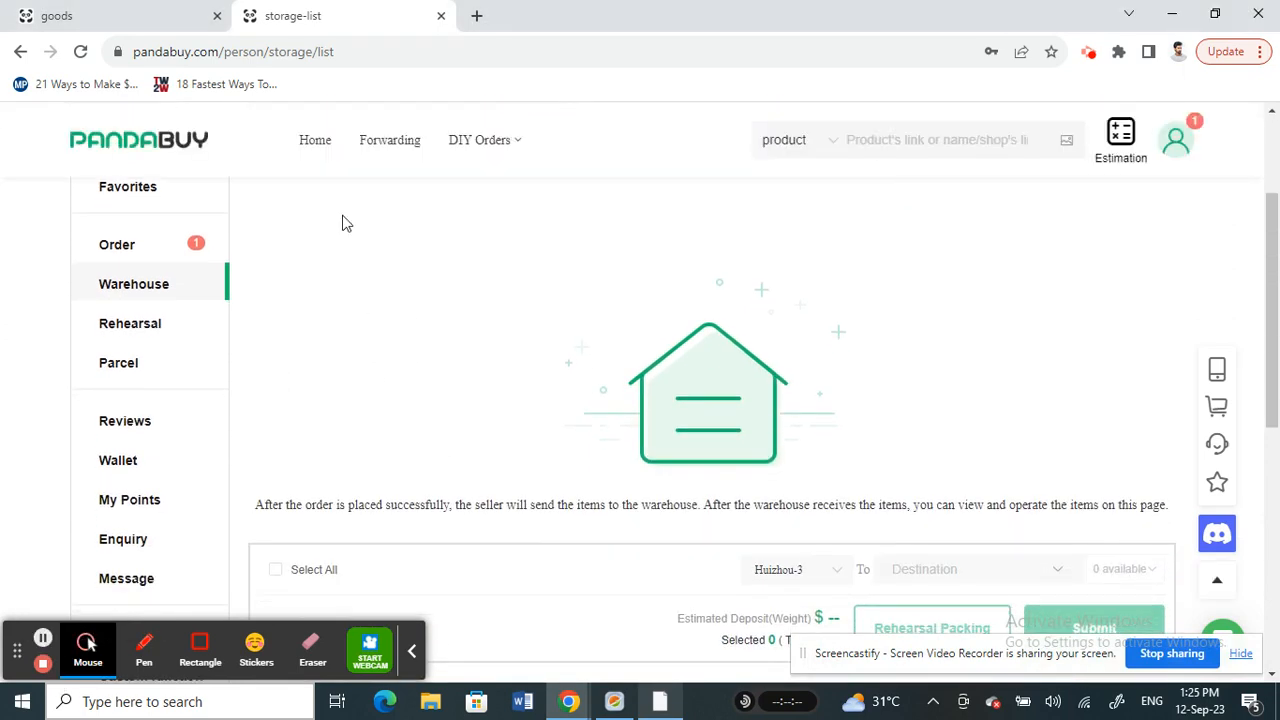
scroll(down, 3)
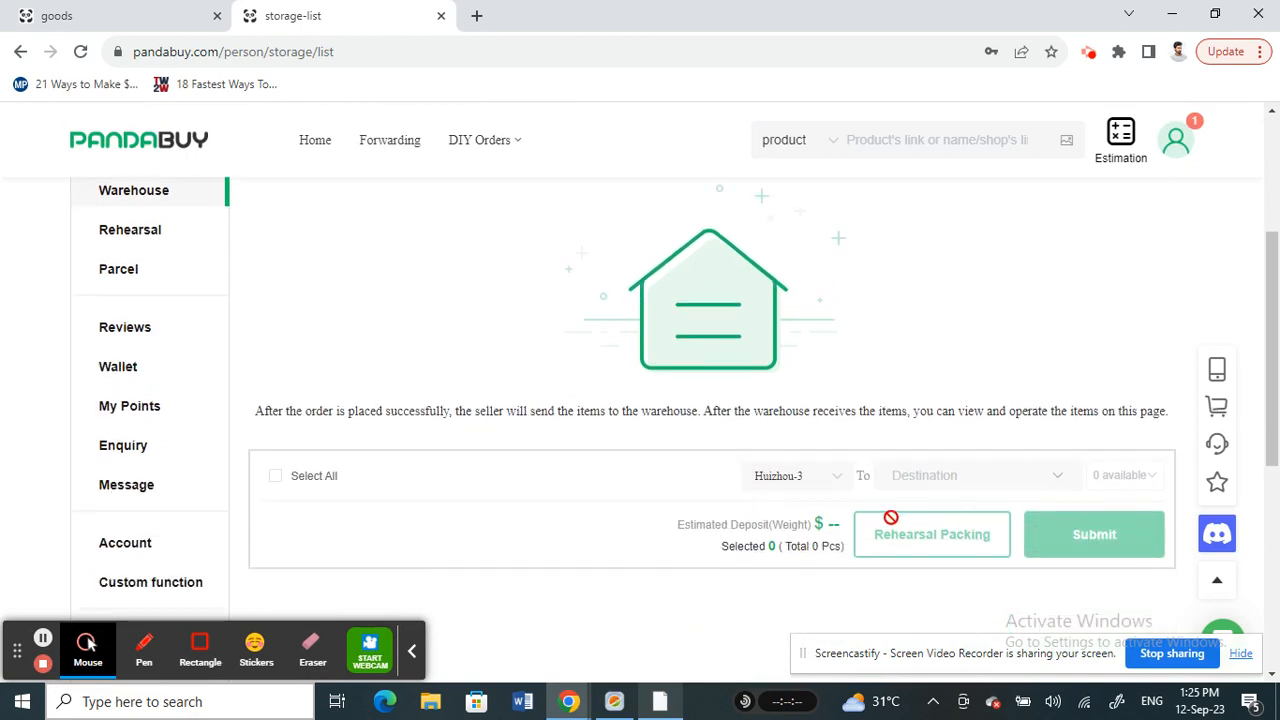
mouse_move(550, 485)
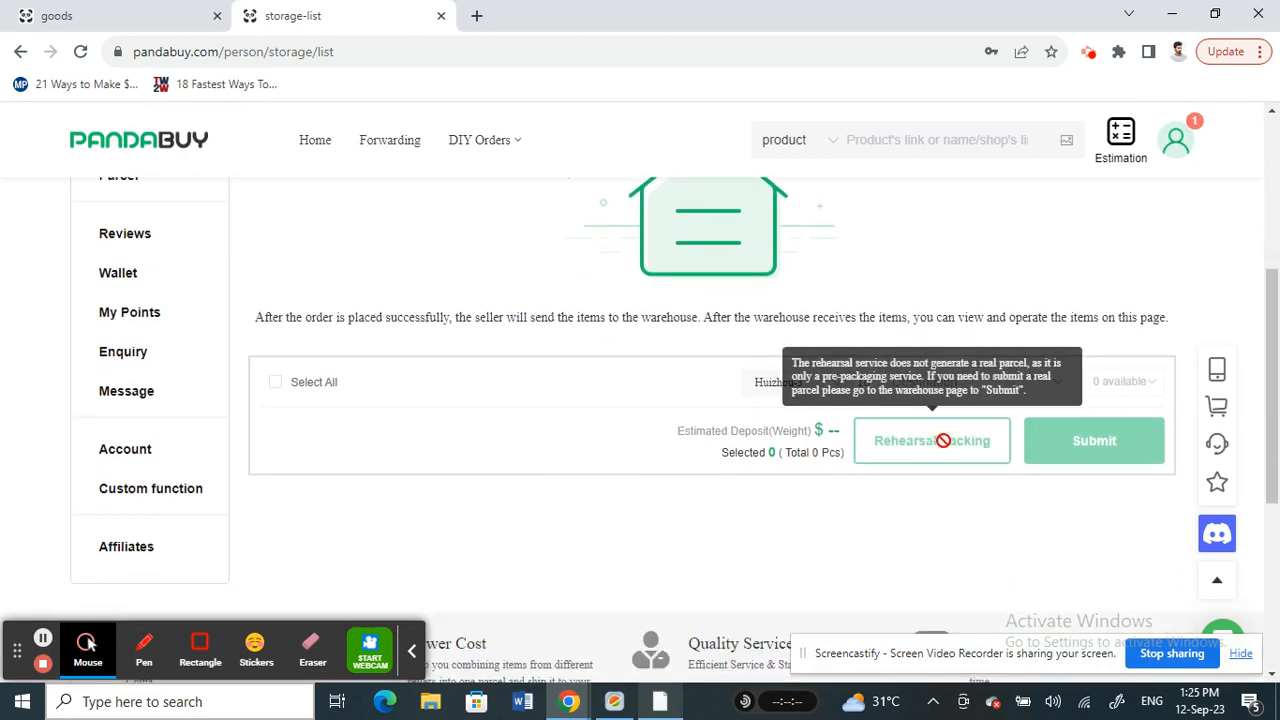
mouse_move(631, 477)
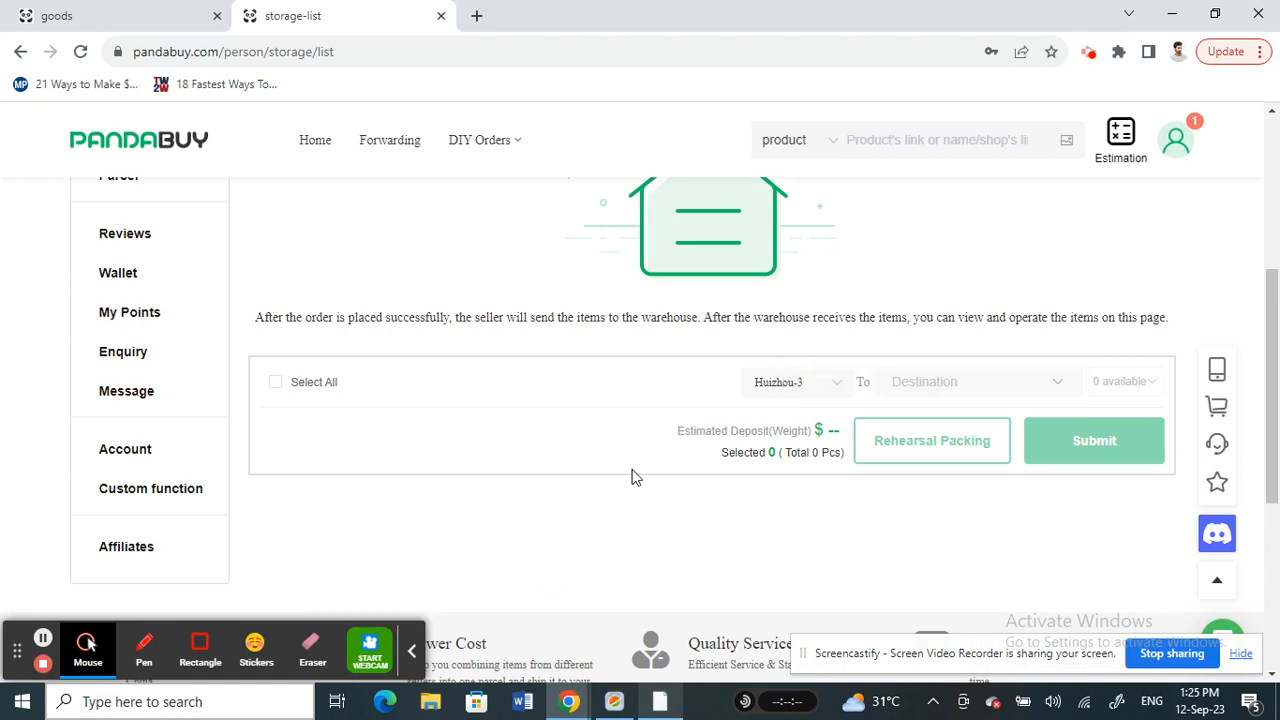
mouse_move(185, 488)
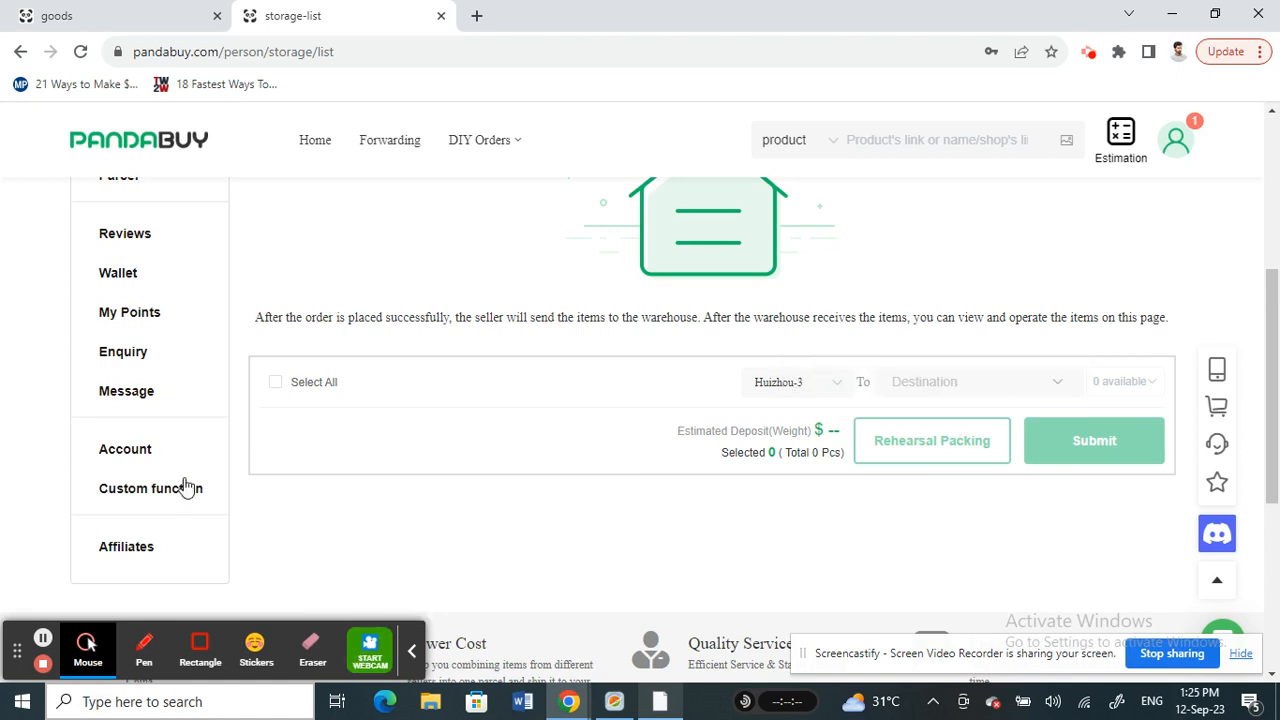
mouse_move(173, 595)
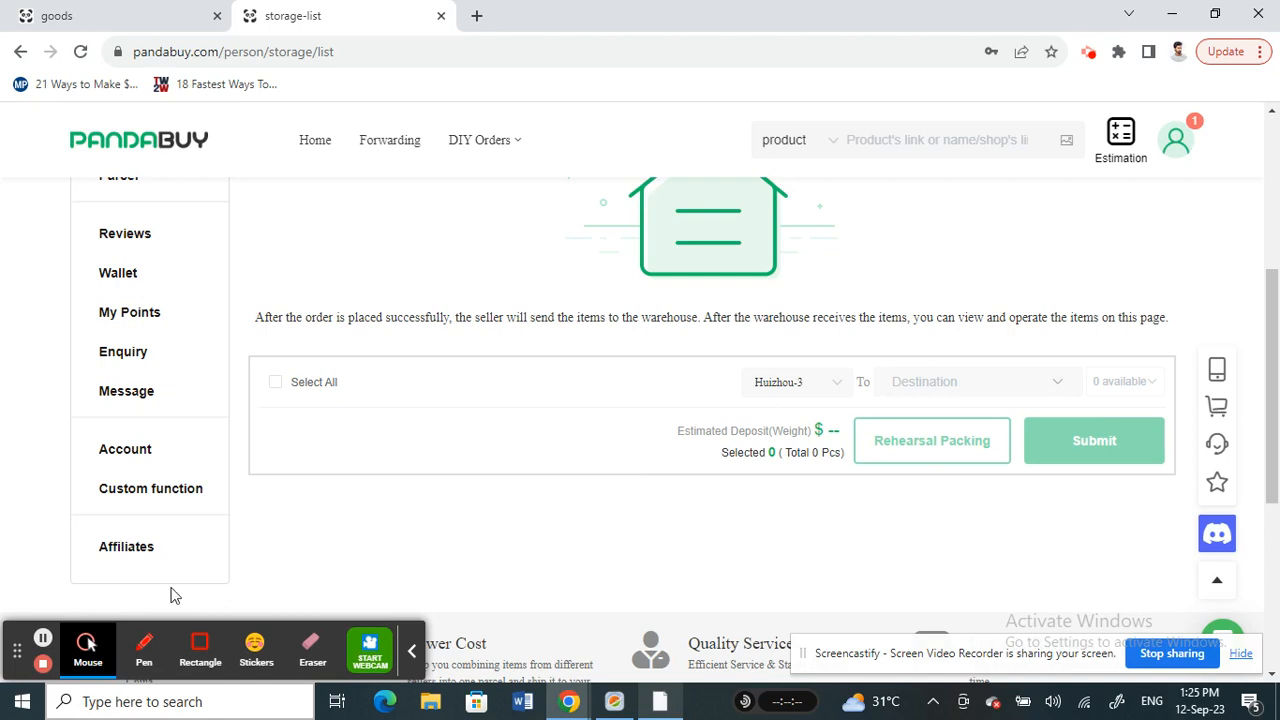
mouse_move(43, 640)
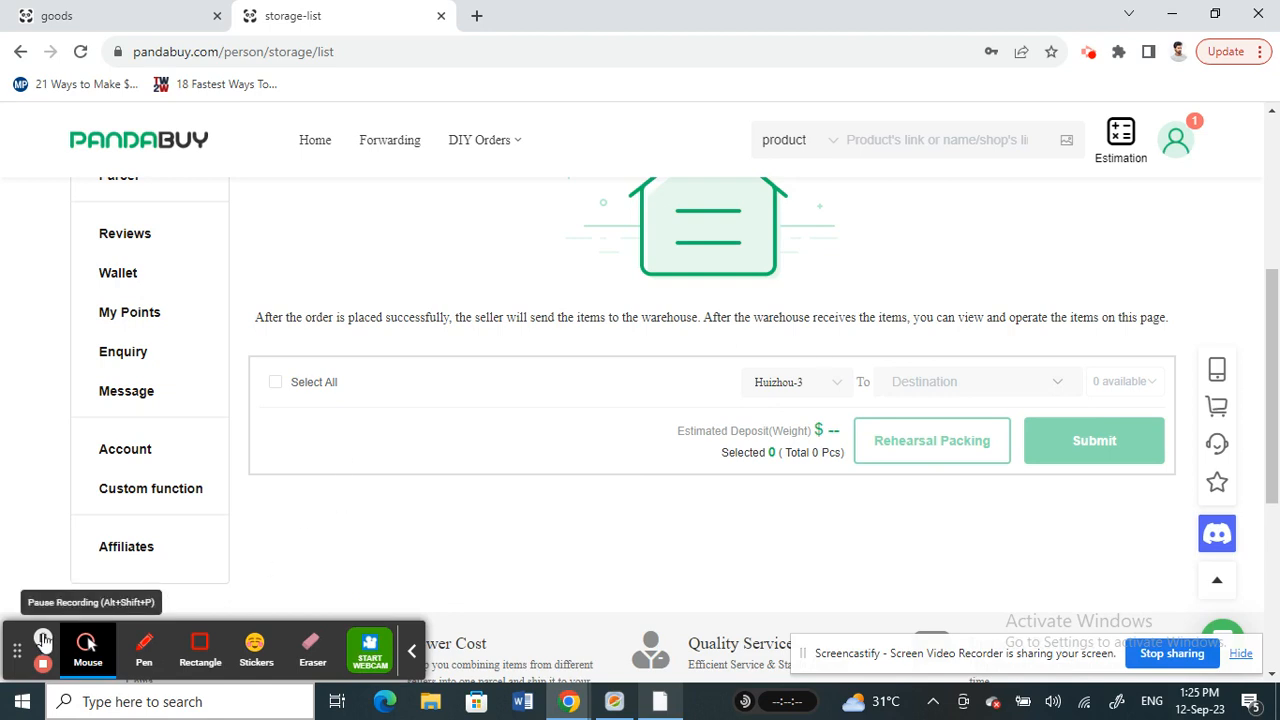
mouse_move(43, 664)
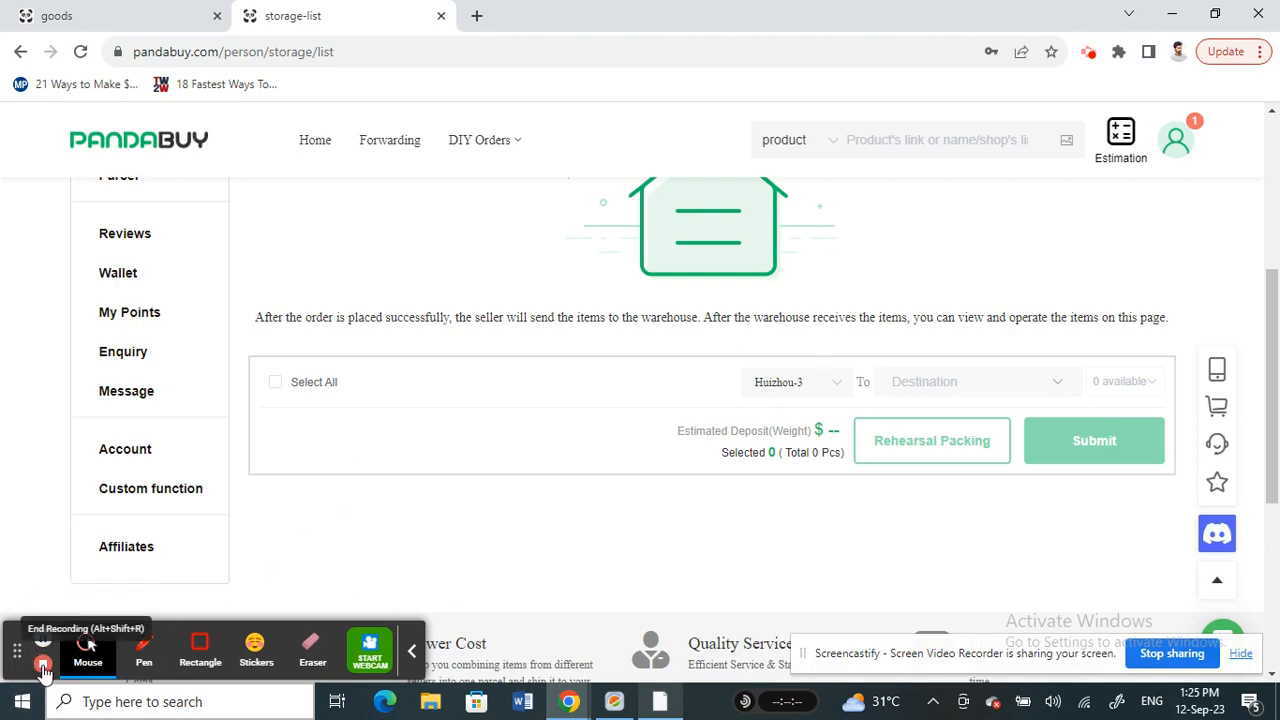